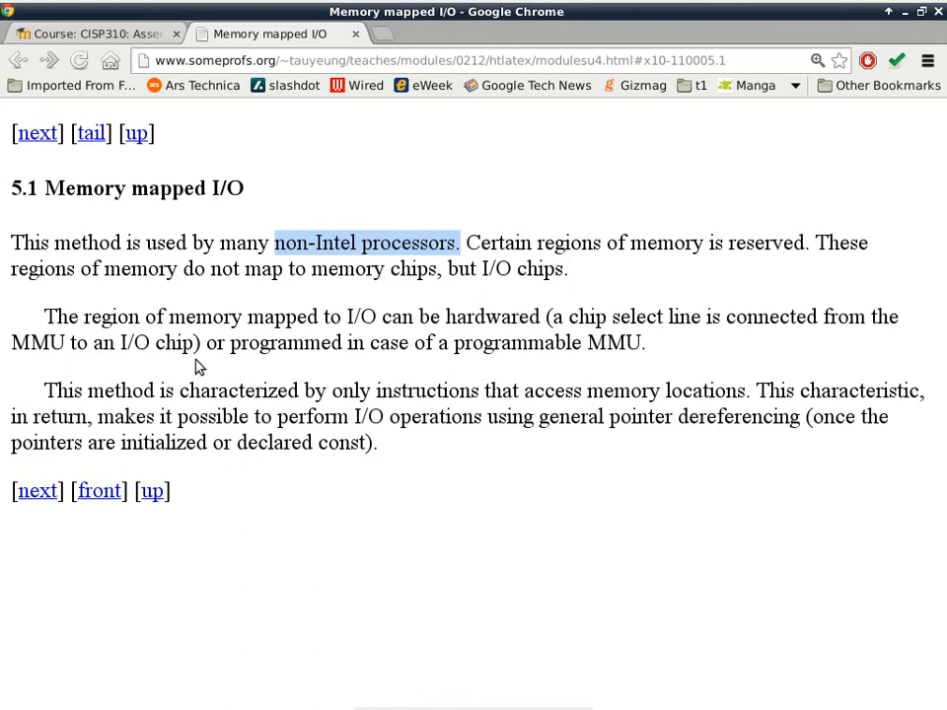
- Highlight the programmable MMU and memory-access phrases, then continue to section 5.2 I/O mapped I/O
left_click_drag(229, 344, 522, 344)
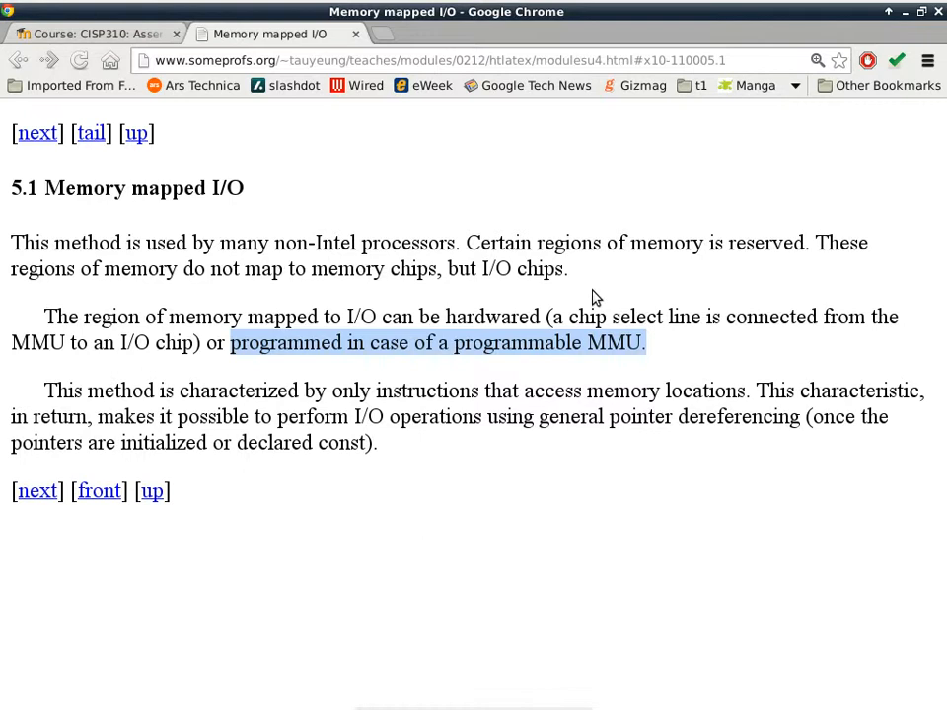
mouse_move(511, 375)
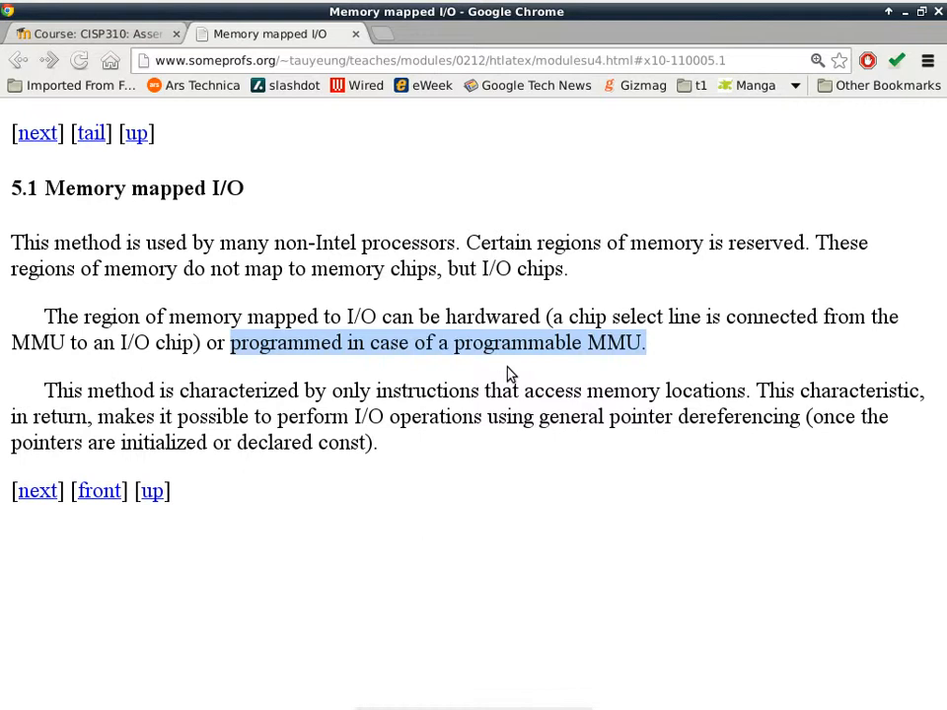
mouse_move(144, 373)
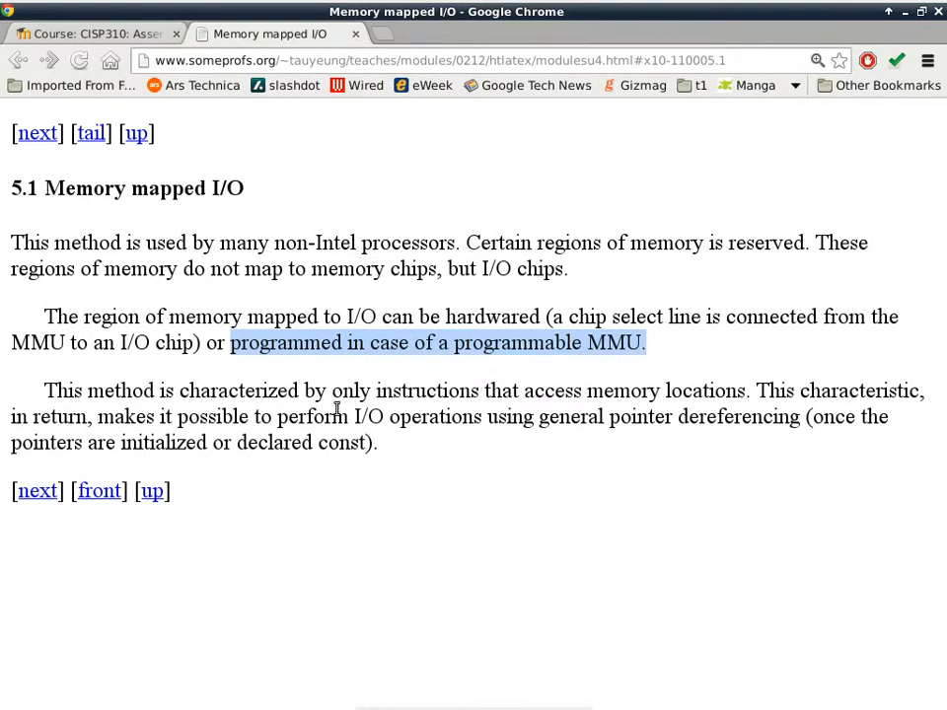
mouse_move(549, 395)
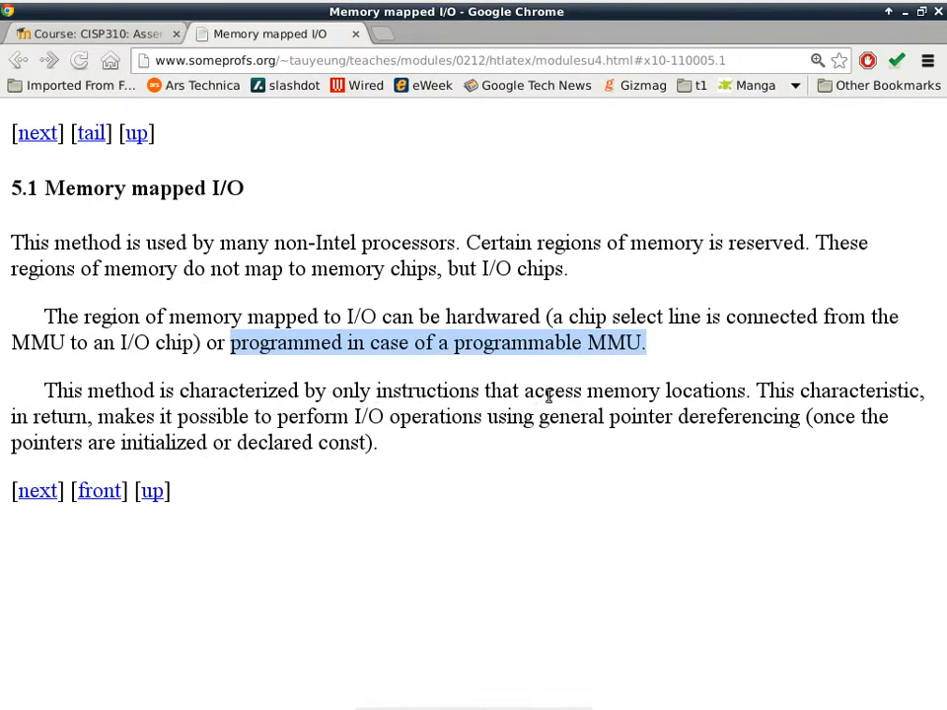
left_click_drag(521, 391, 750, 391)
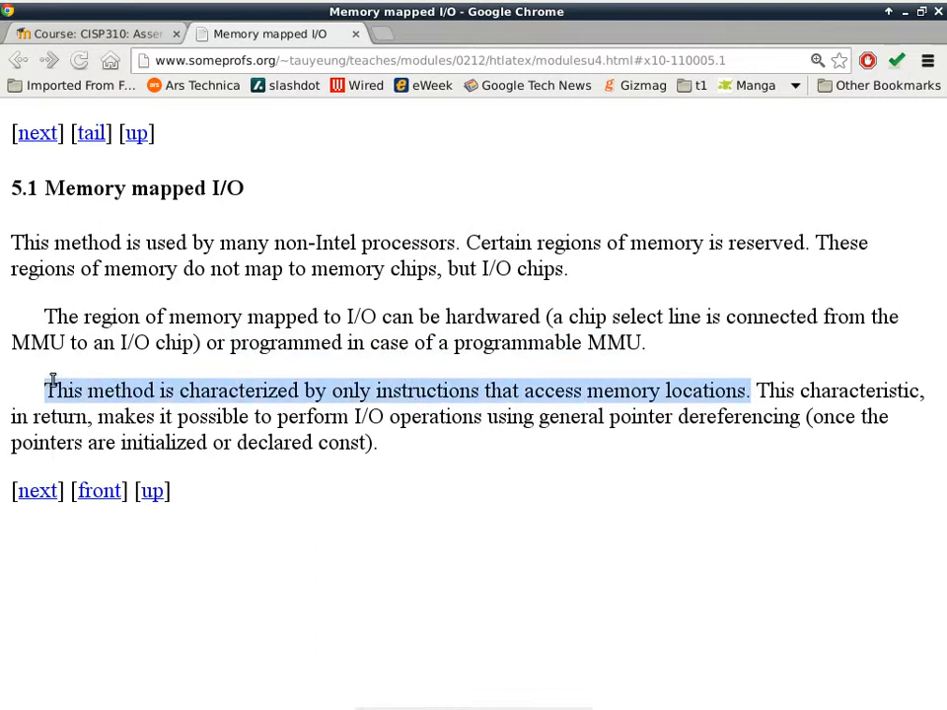
mouse_move(359, 344)
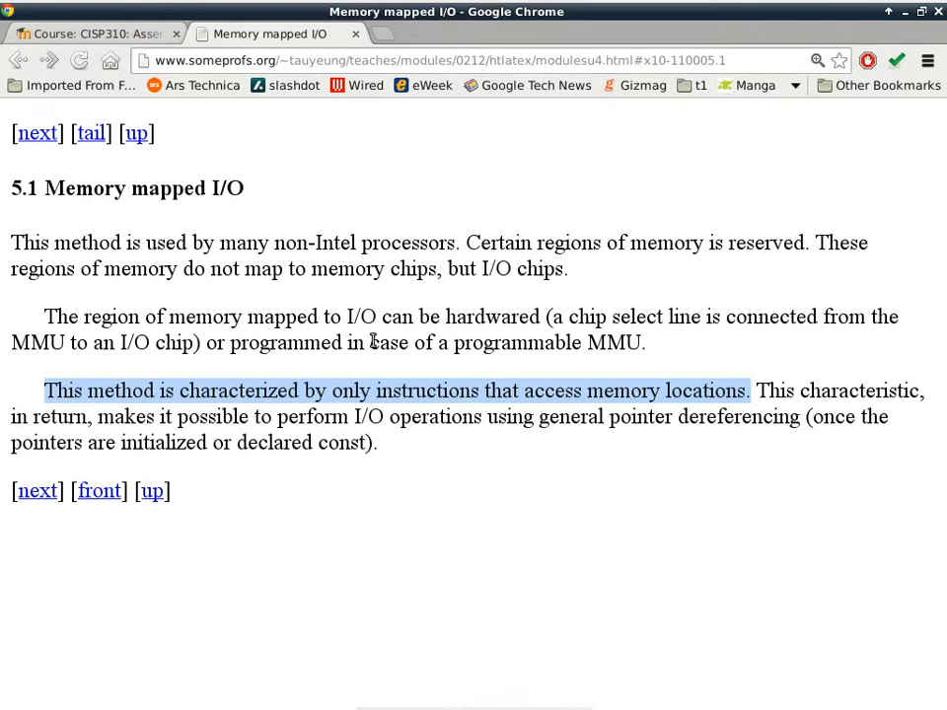
mouse_move(498, 490)
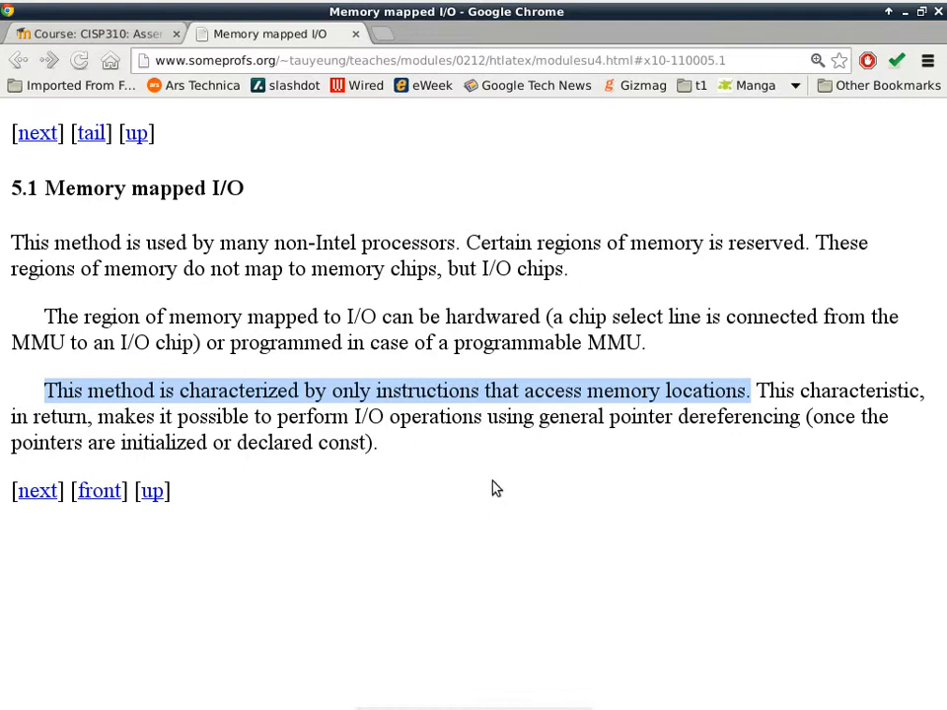
mouse_move(96, 418)
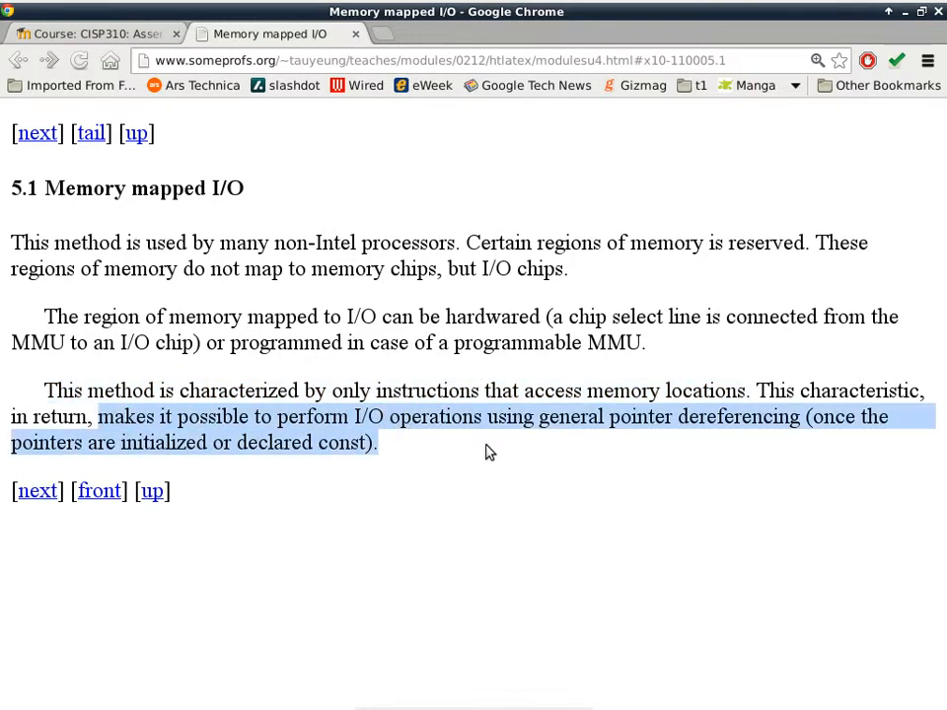
mouse_move(515, 454)
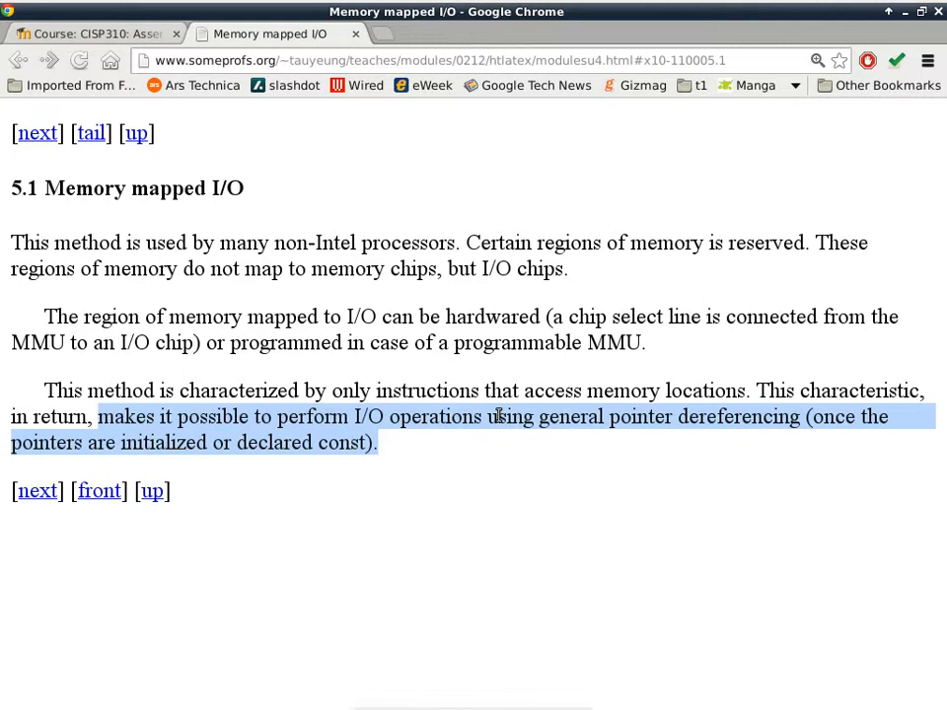
left_click(40, 134)
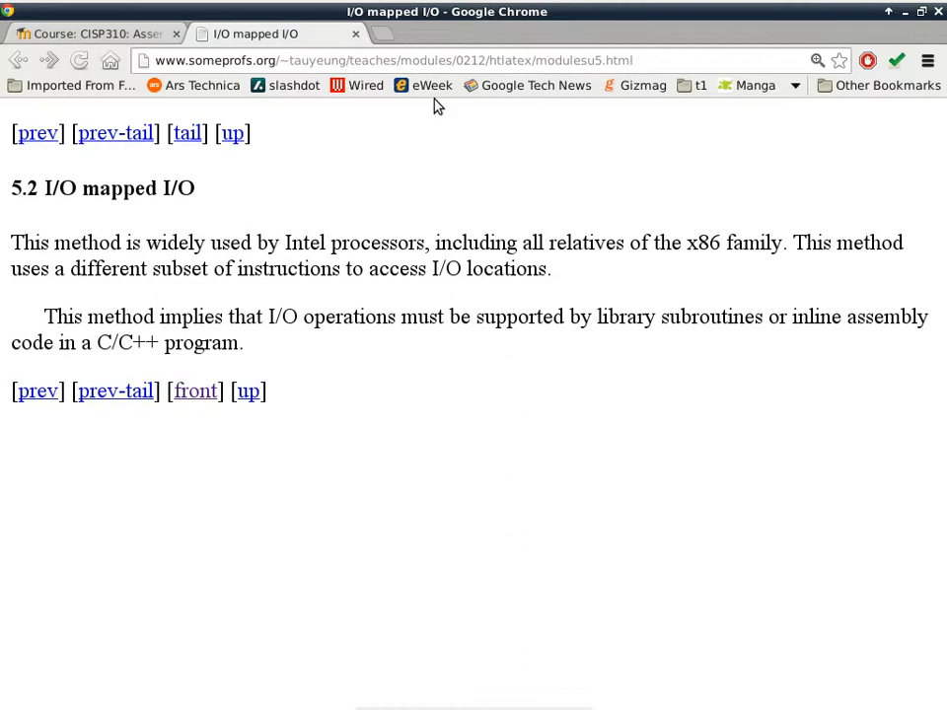
mouse_move(199, 252)
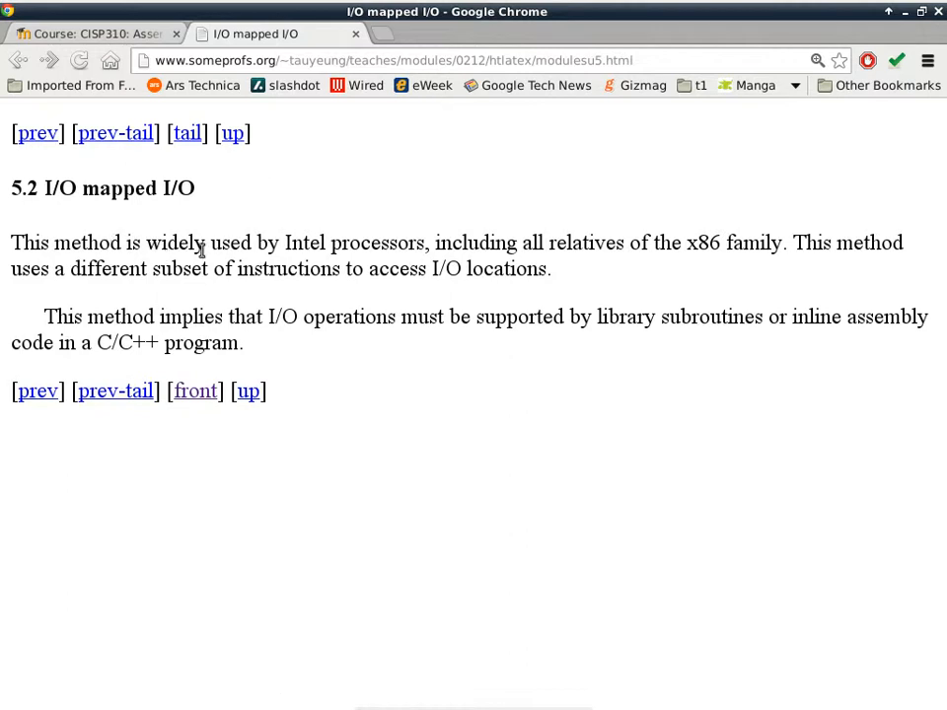
mouse_move(690, 276)
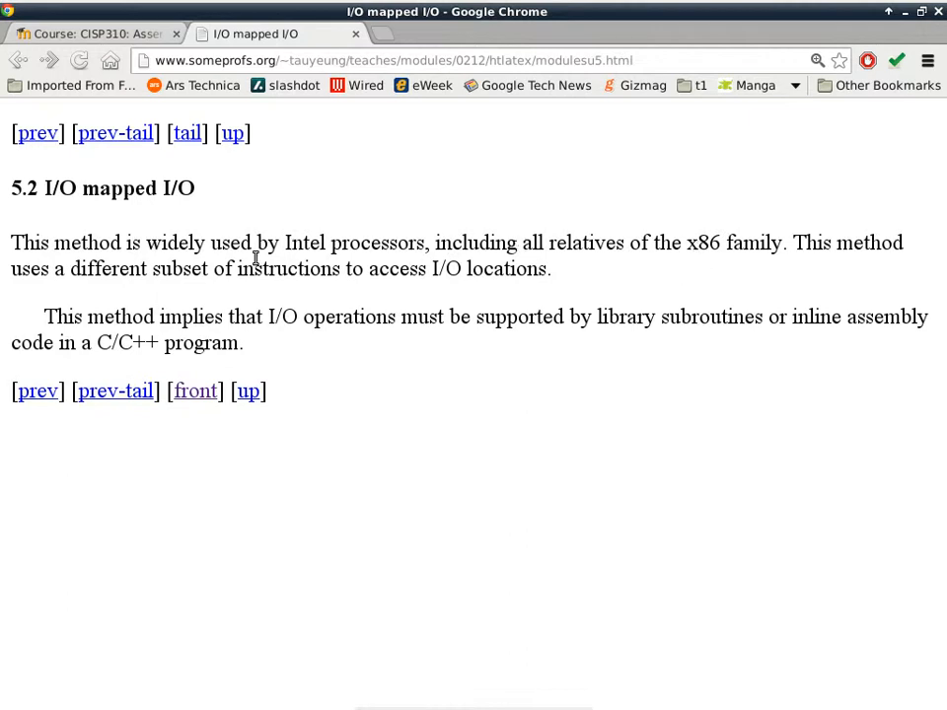
- Highlight the phrase about a different instruction subset for I/O locations
double_click(107, 268)
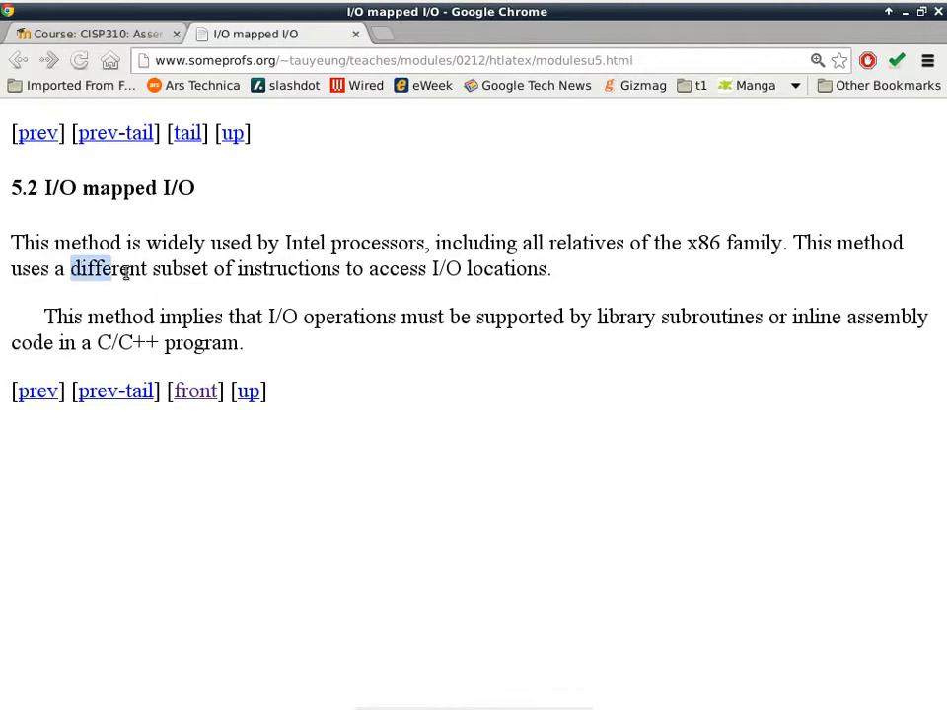
left_click_drag(71, 269, 548, 269)
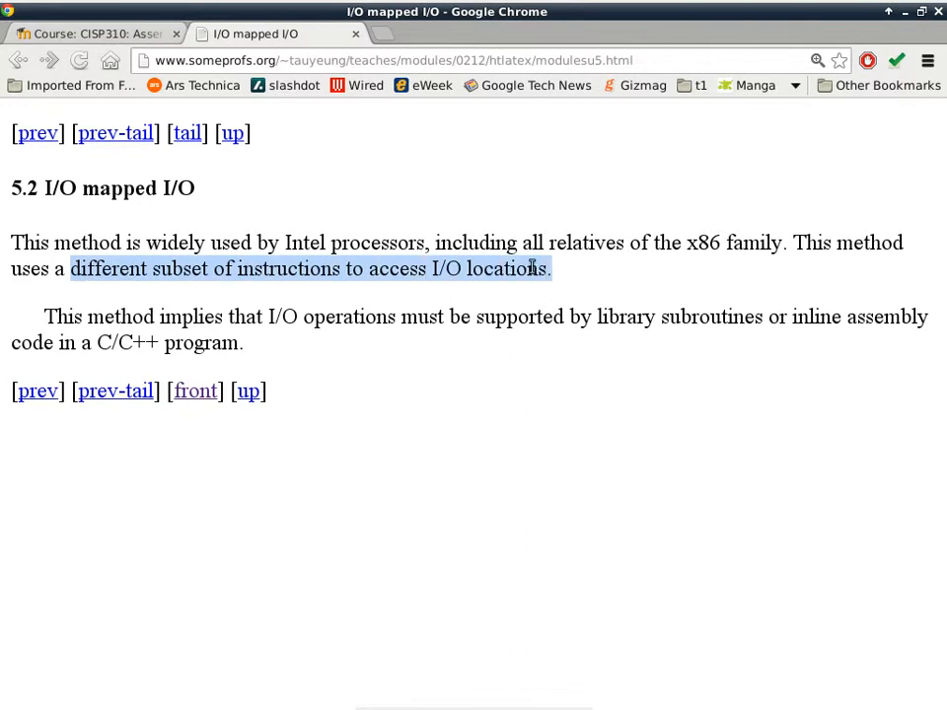
mouse_move(528, 272)
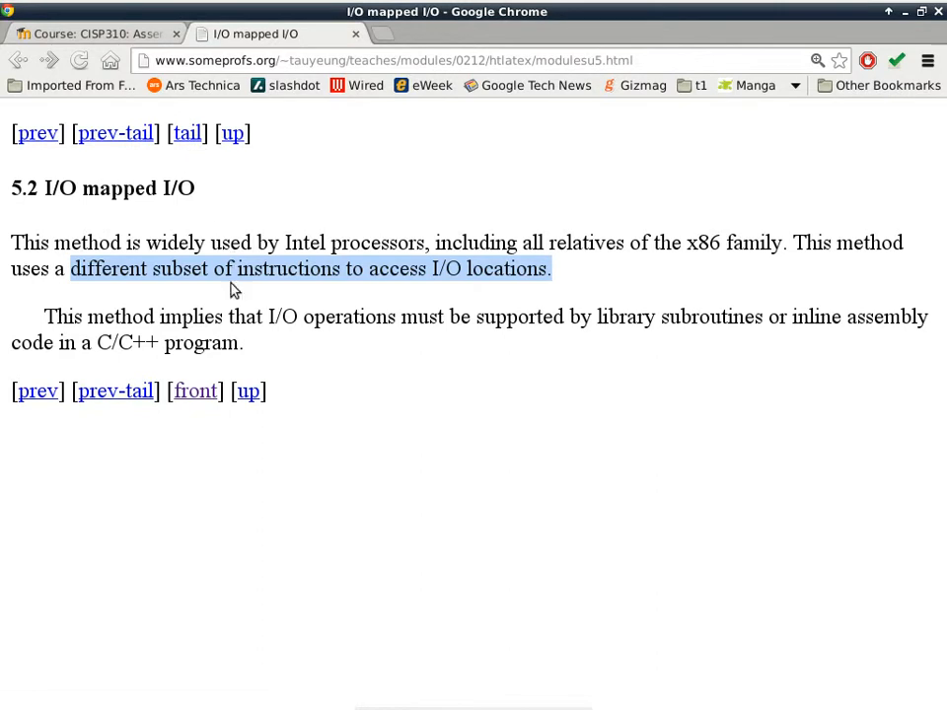
- Navigate up to the module's table of contents and enter section 6 Logical memory space
left_click(233, 132)
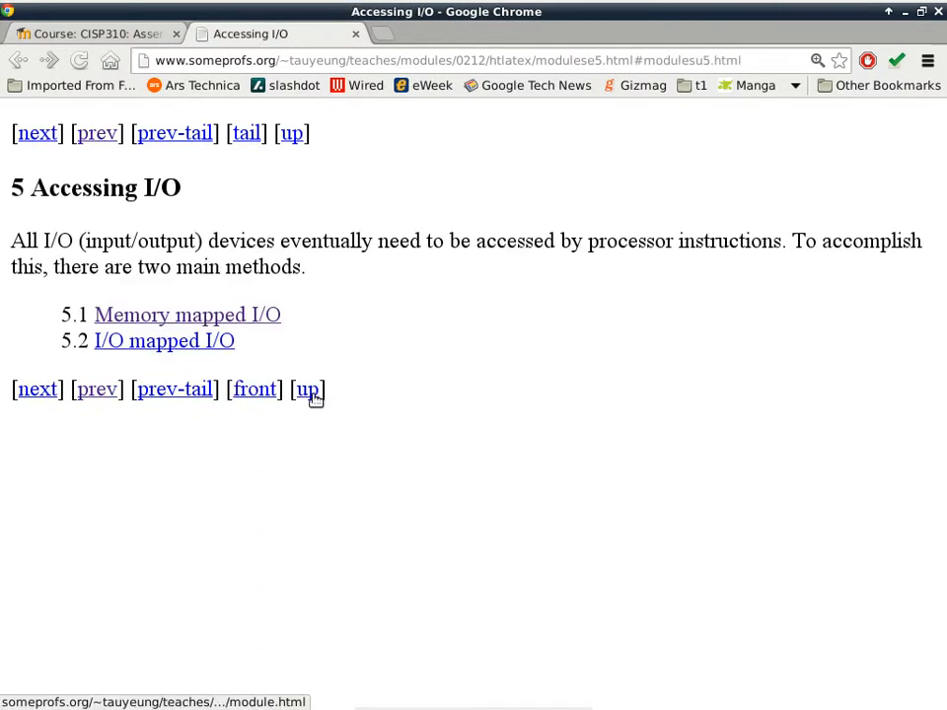
left_click(306, 388)
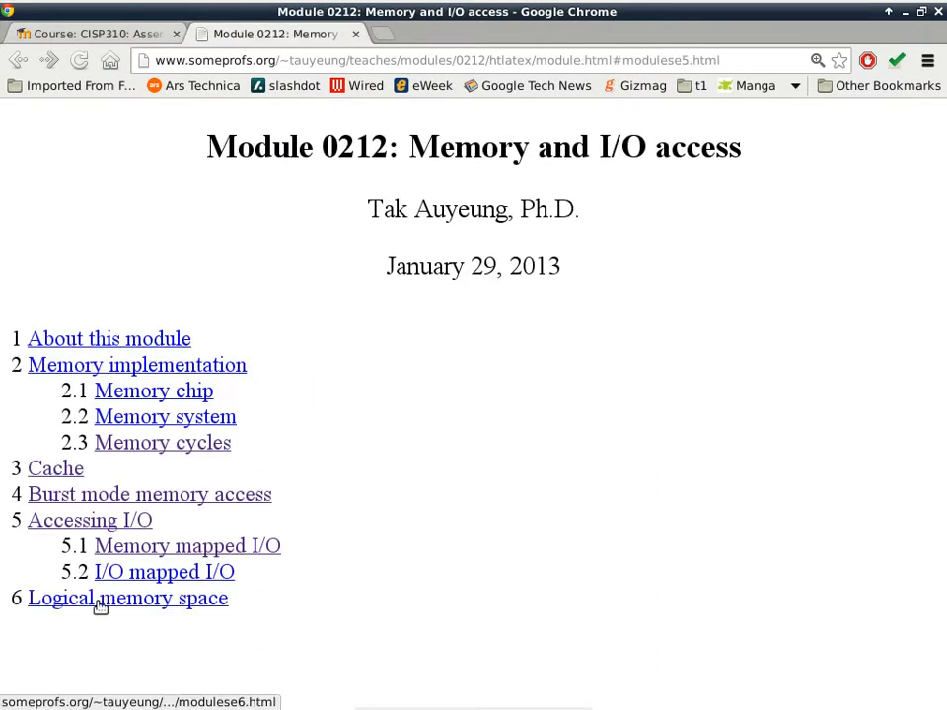
left_click(127, 598)
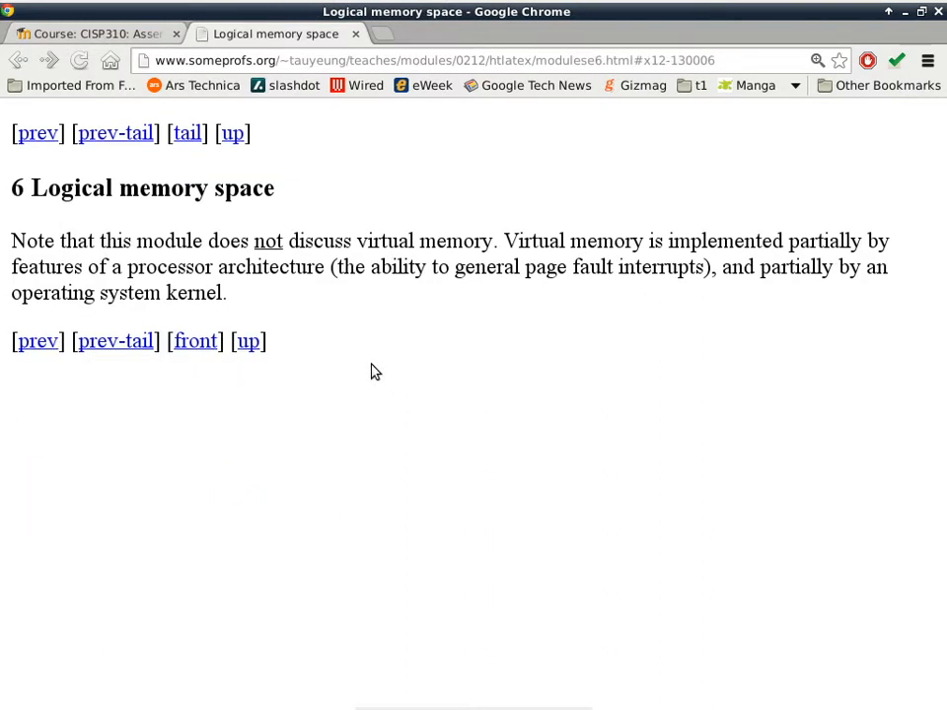
mouse_move(87, 259)
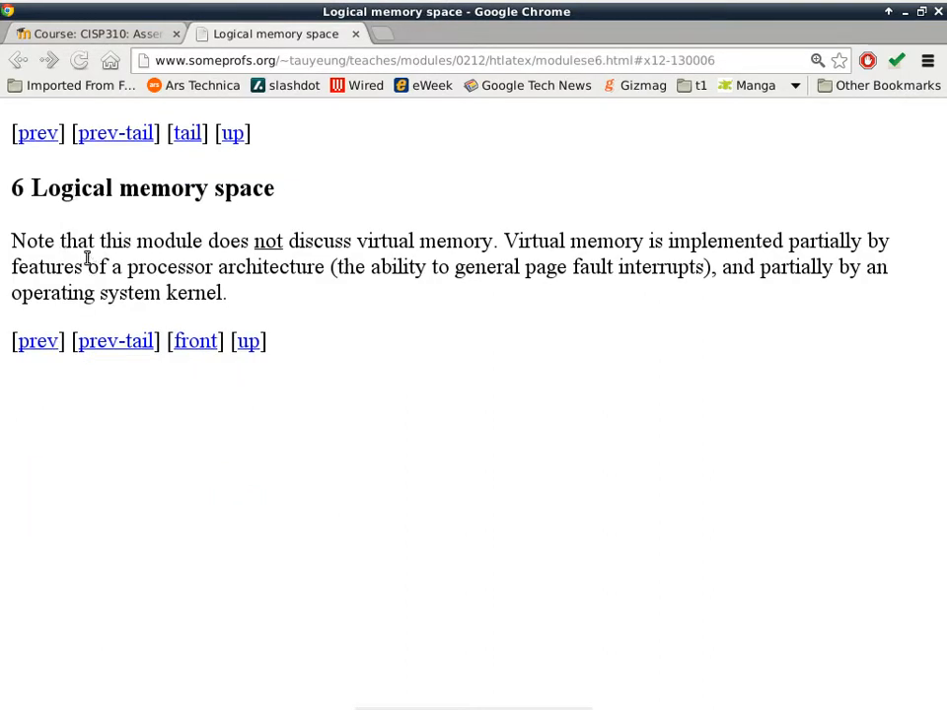
mouse_move(304, 241)
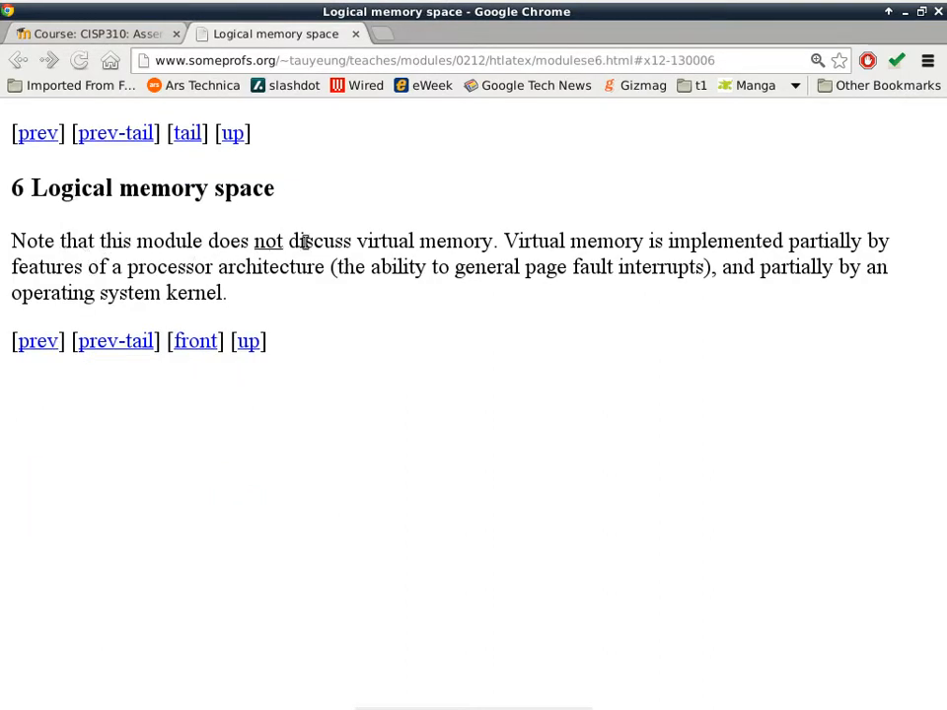
left_click_drag(355, 241, 493, 241)
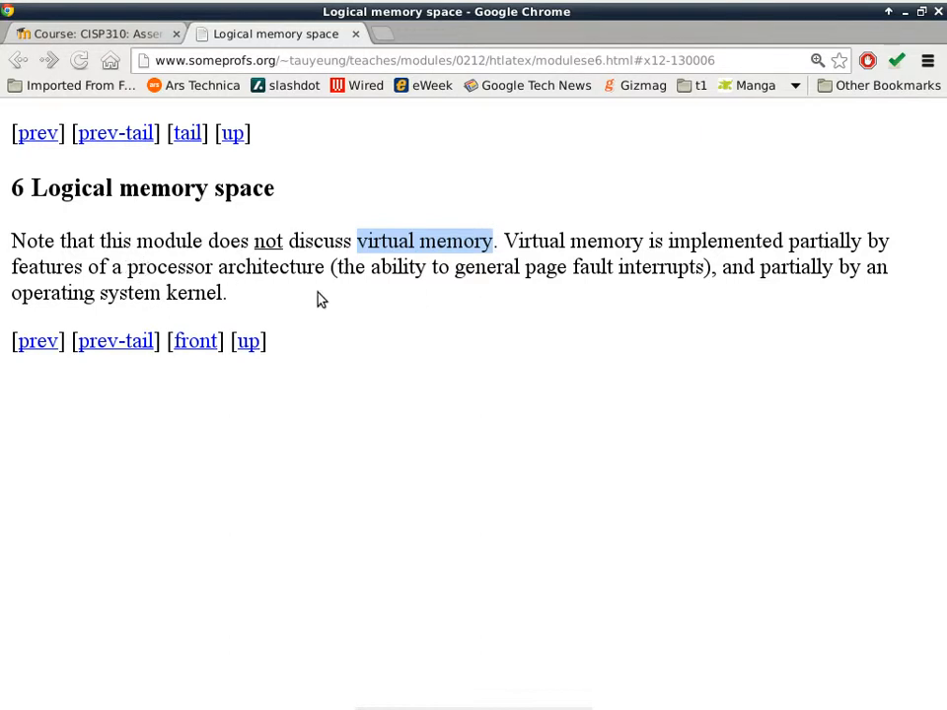
mouse_move(363, 290)
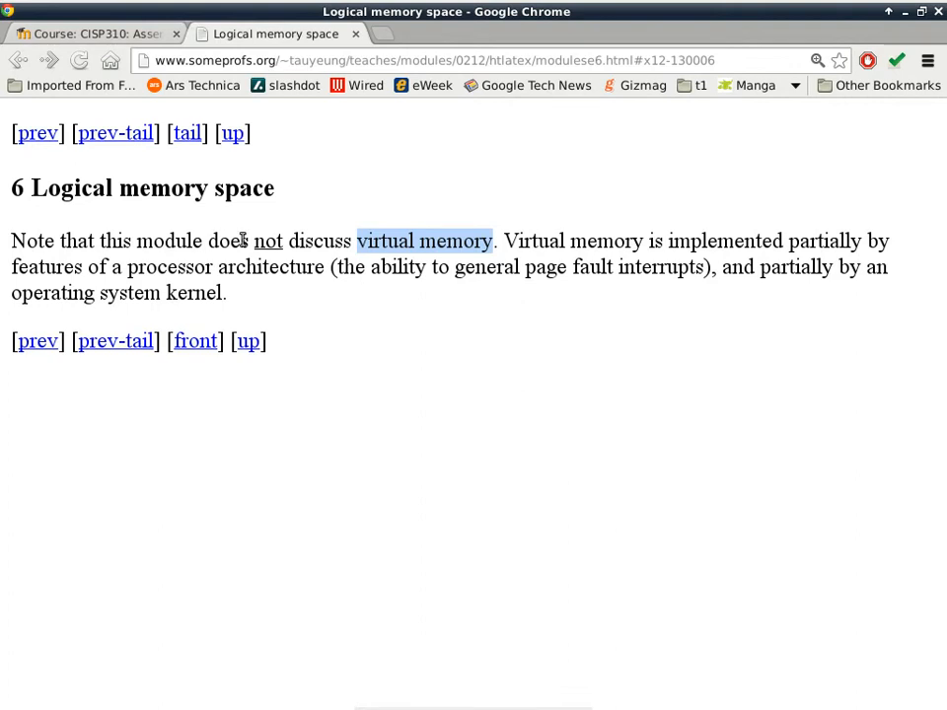
- From the course topic list, show the Starting with a C program page and highlight the test.c listing
left_click(98, 31)
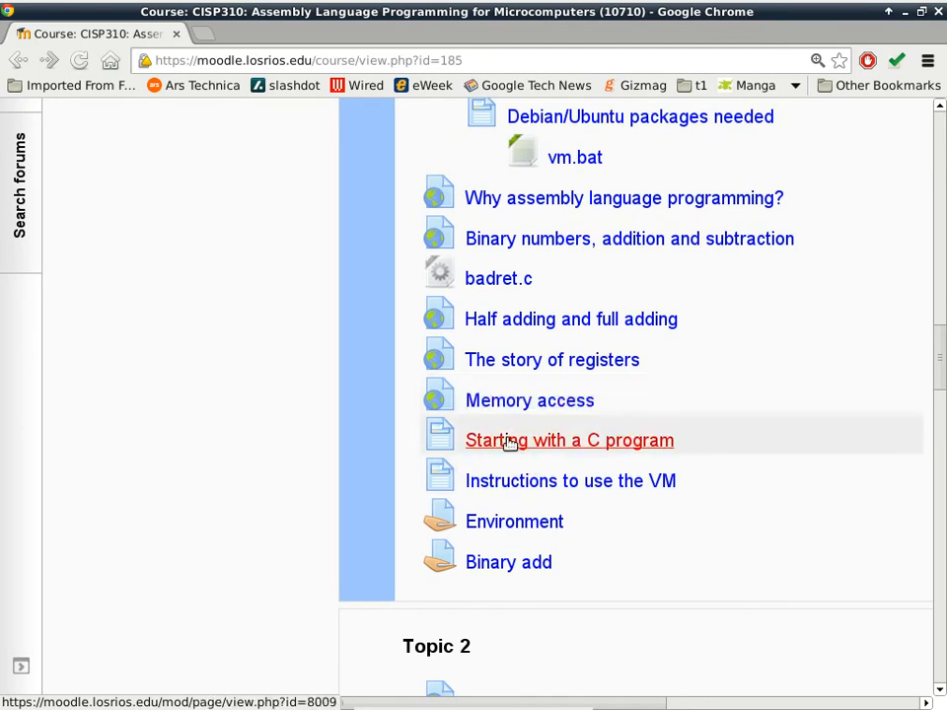
mouse_move(517, 434)
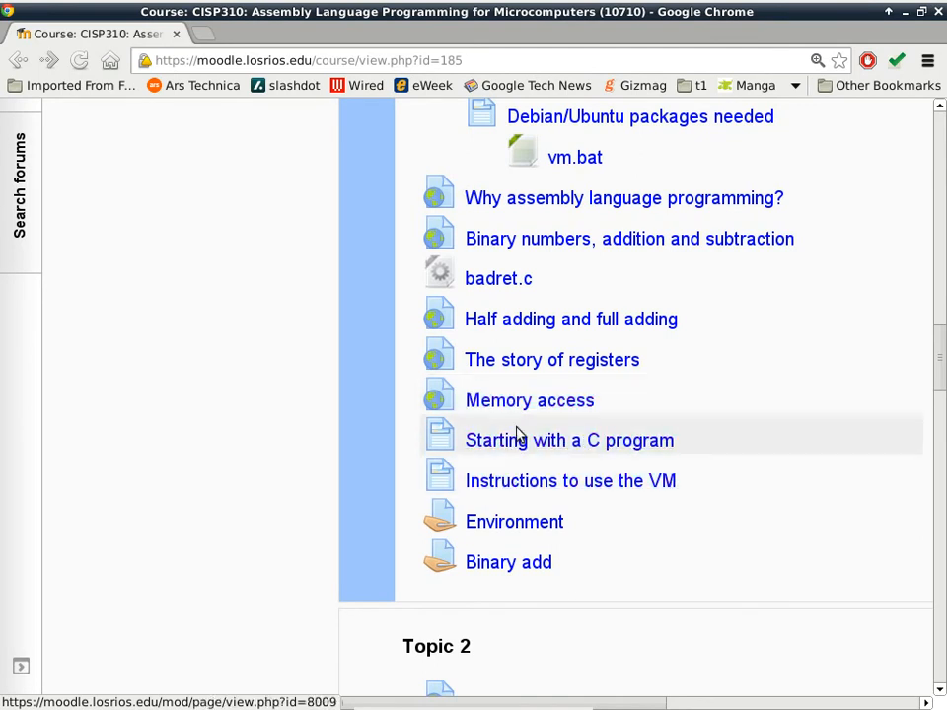
left_click(568, 440)
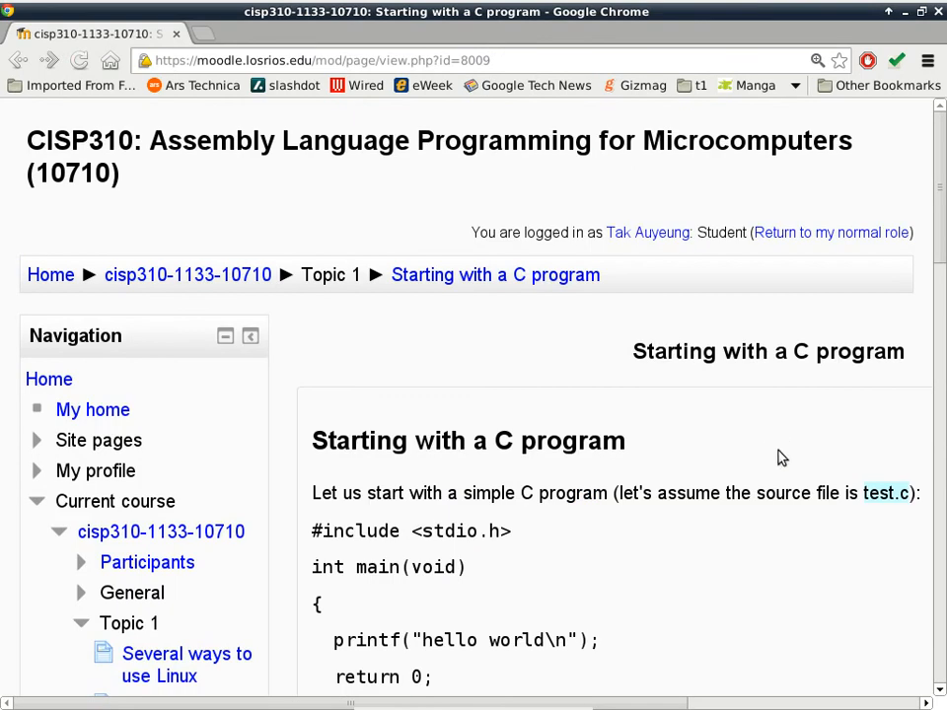
scroll("right", 3)
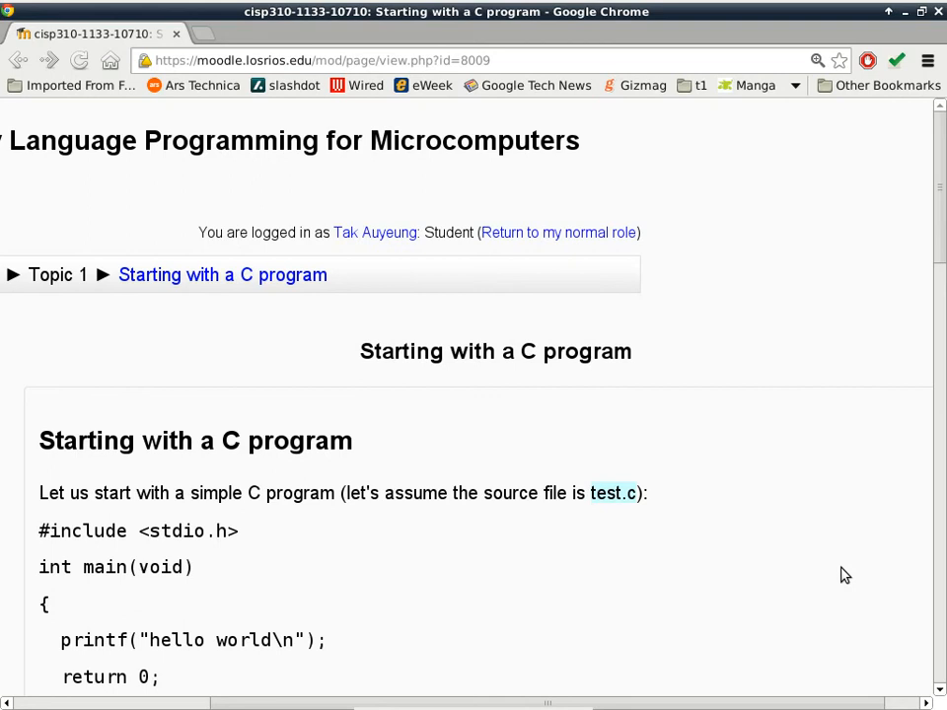
mouse_move(832, 566)
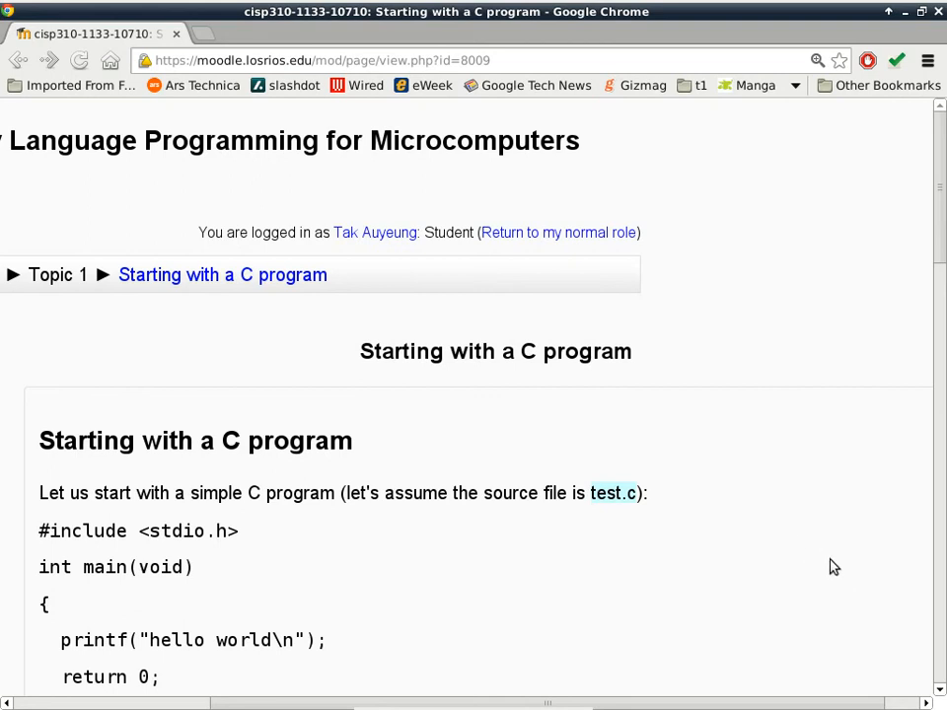
mouse_move(801, 402)
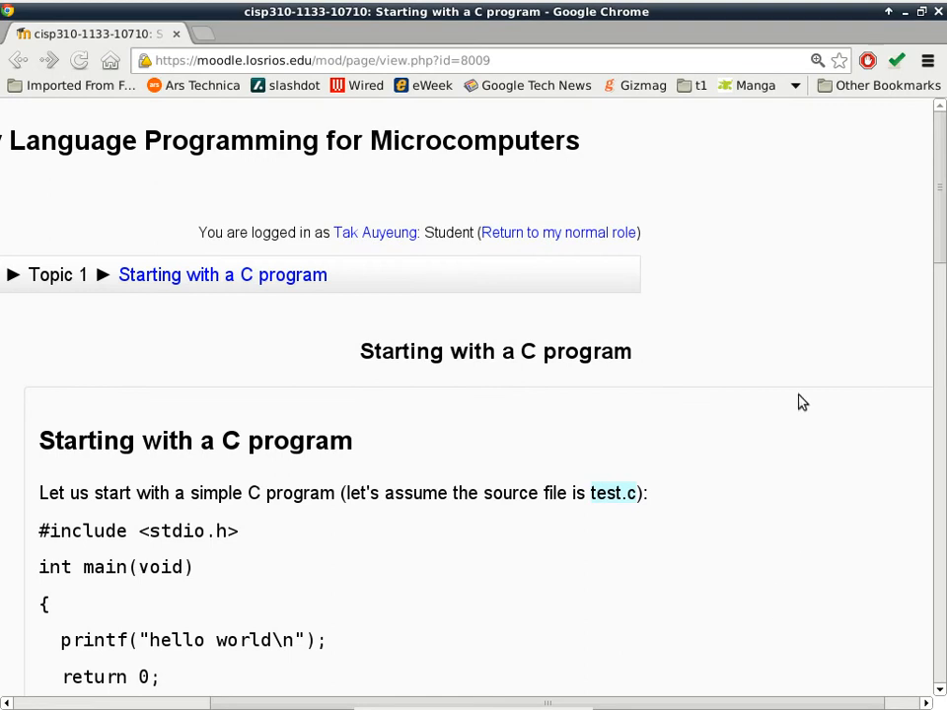
scroll("down", 3)
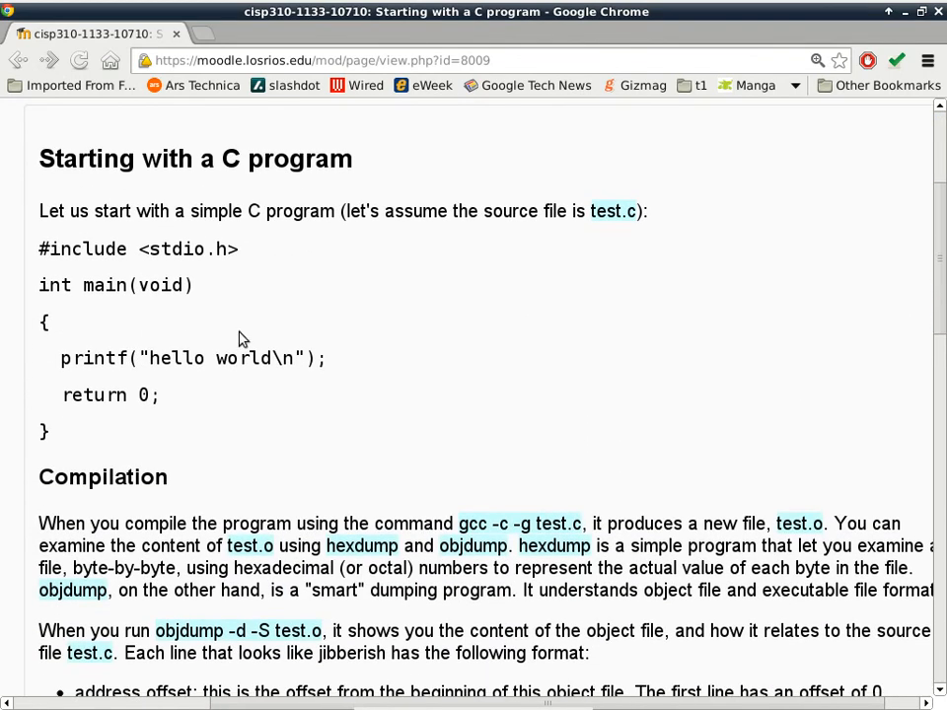
left_click_drag(39, 249, 166, 430)
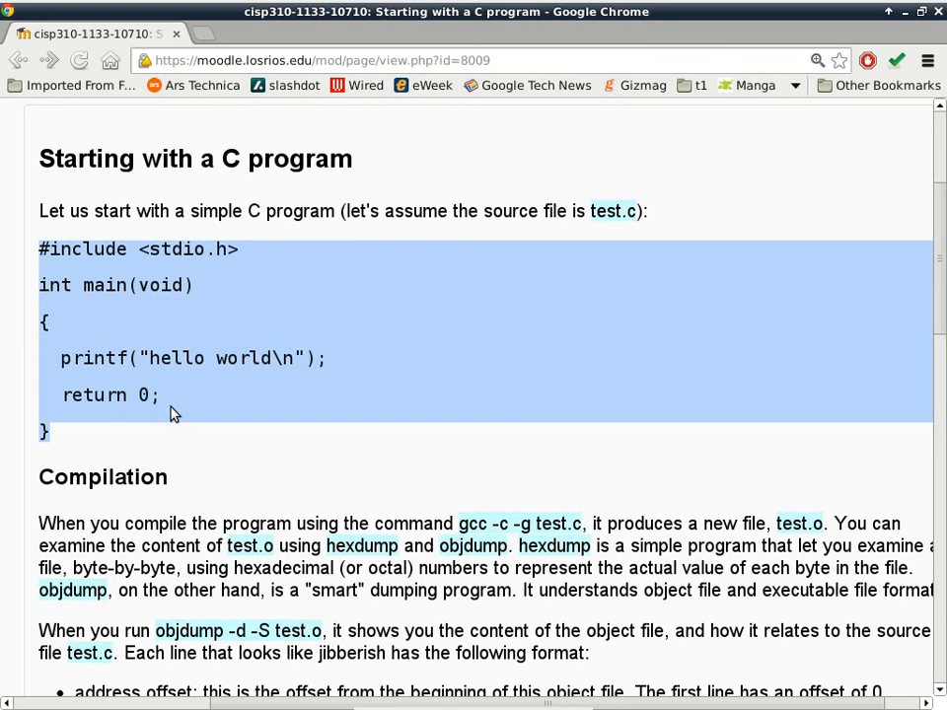
mouse_move(525, 314)
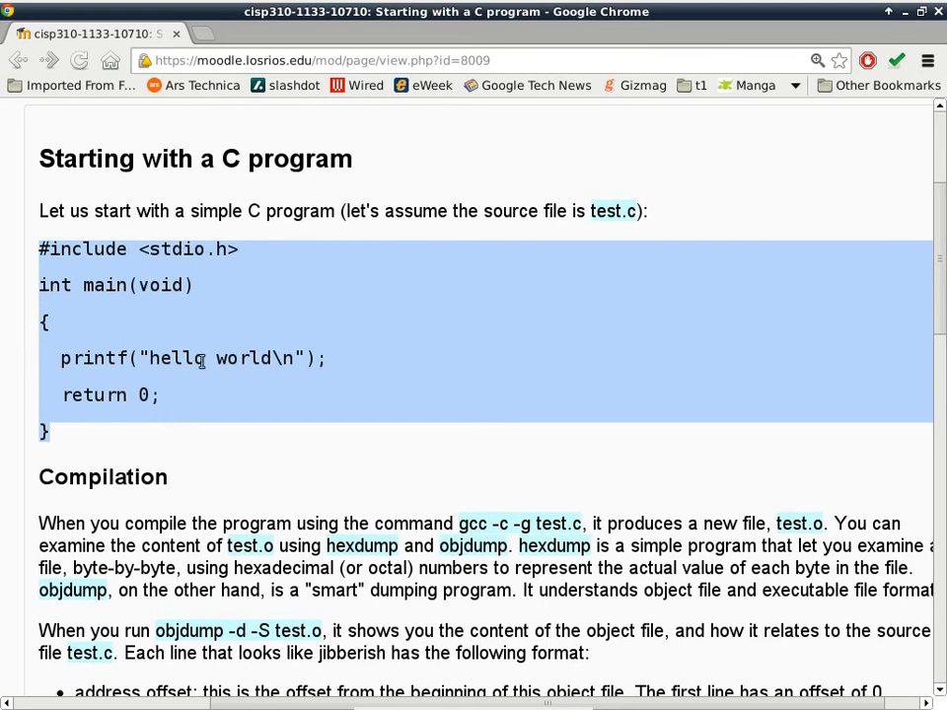
- Deselect the highlighted hello world code block so the page reads normally
left_click(438, 426)
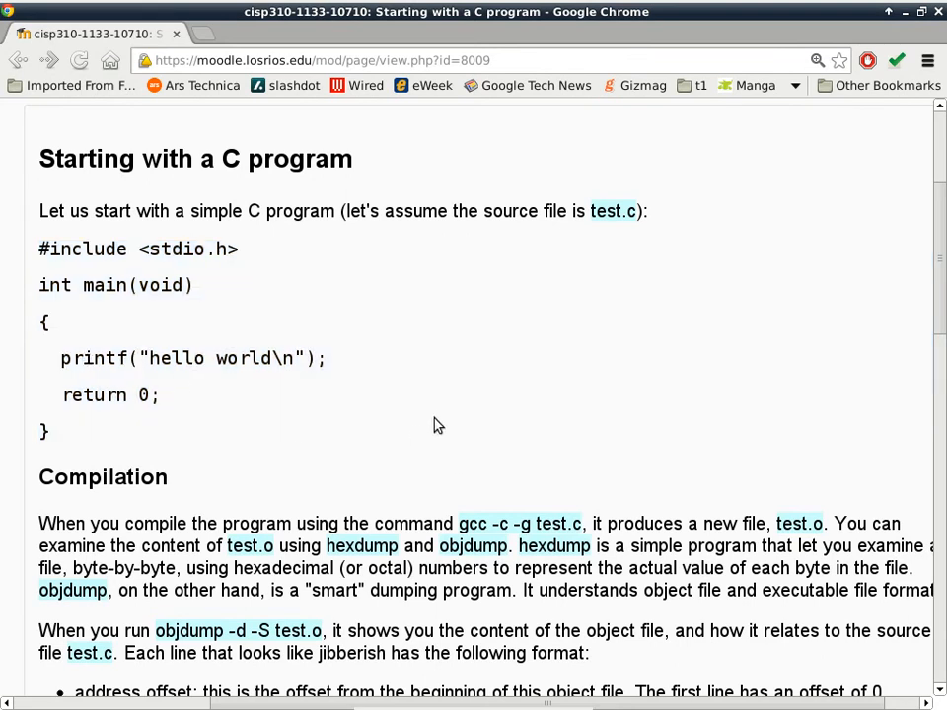
- Bring the Compilation section into view and emphasize the word mnemonic in the objdump list
scroll("down", 3)
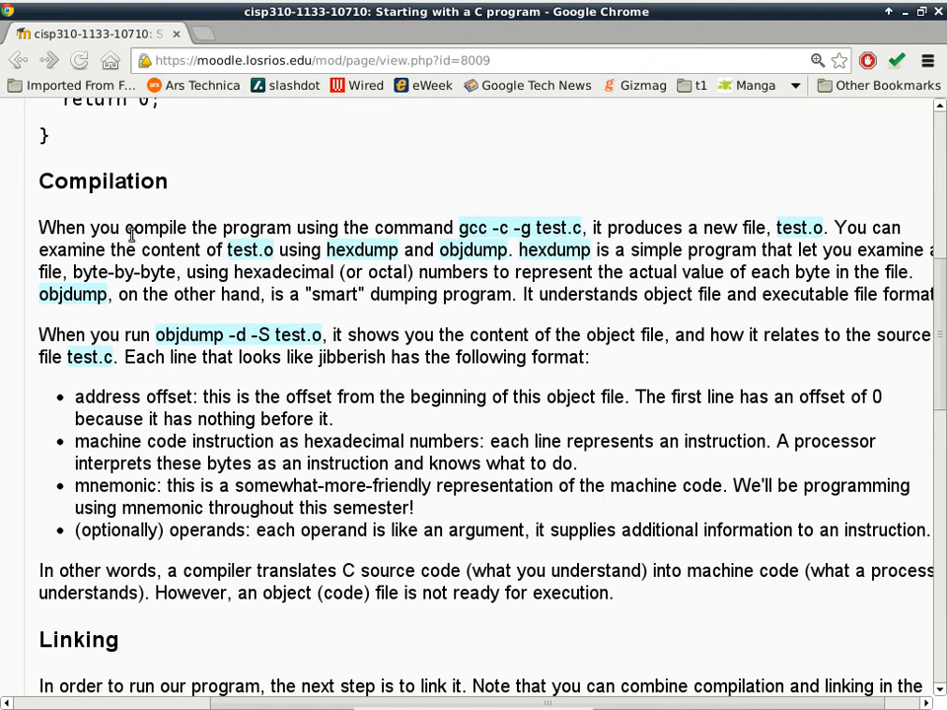
mouse_move(474, 229)
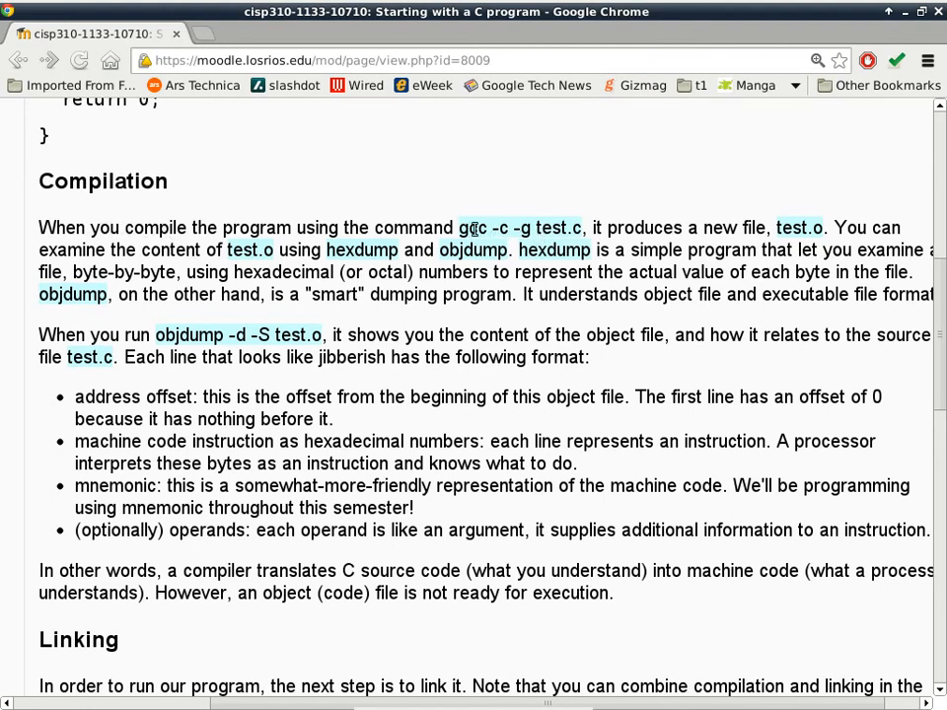
mouse_move(529, 229)
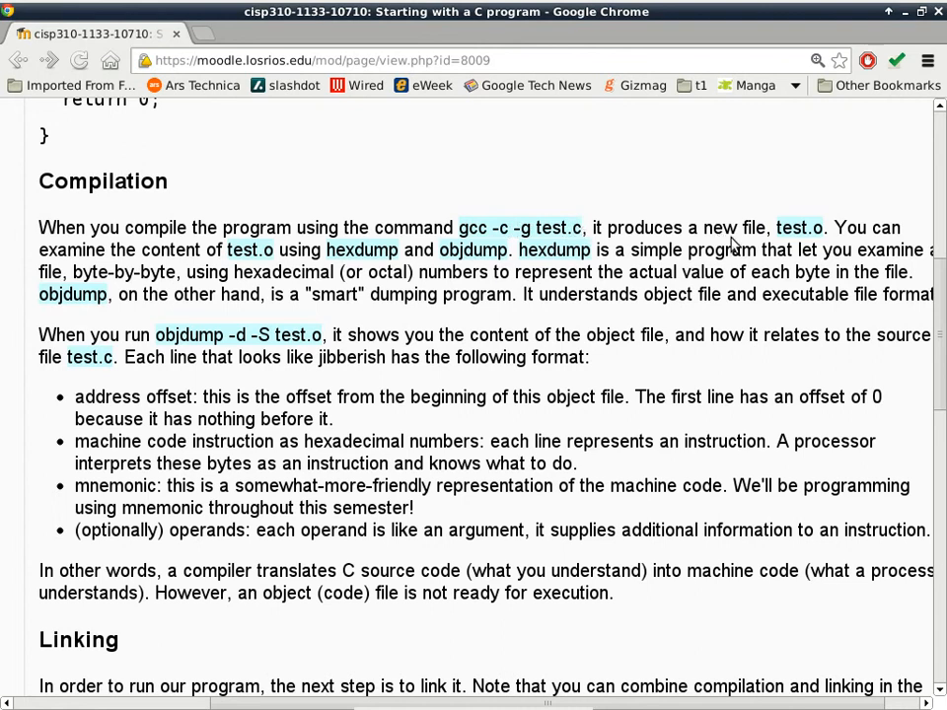
mouse_move(803, 228)
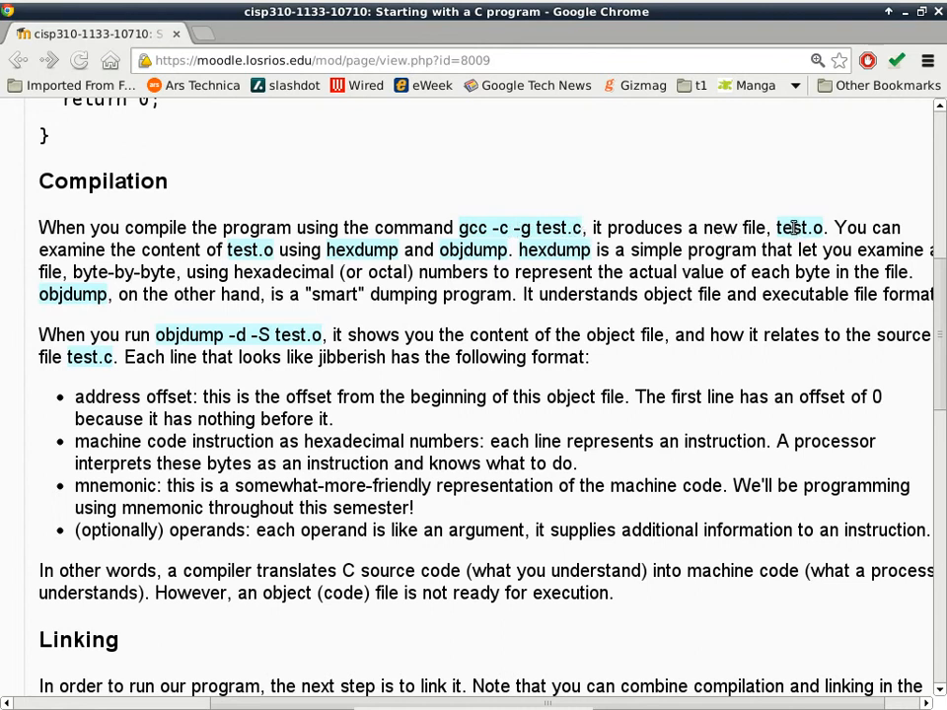
mouse_move(213, 260)
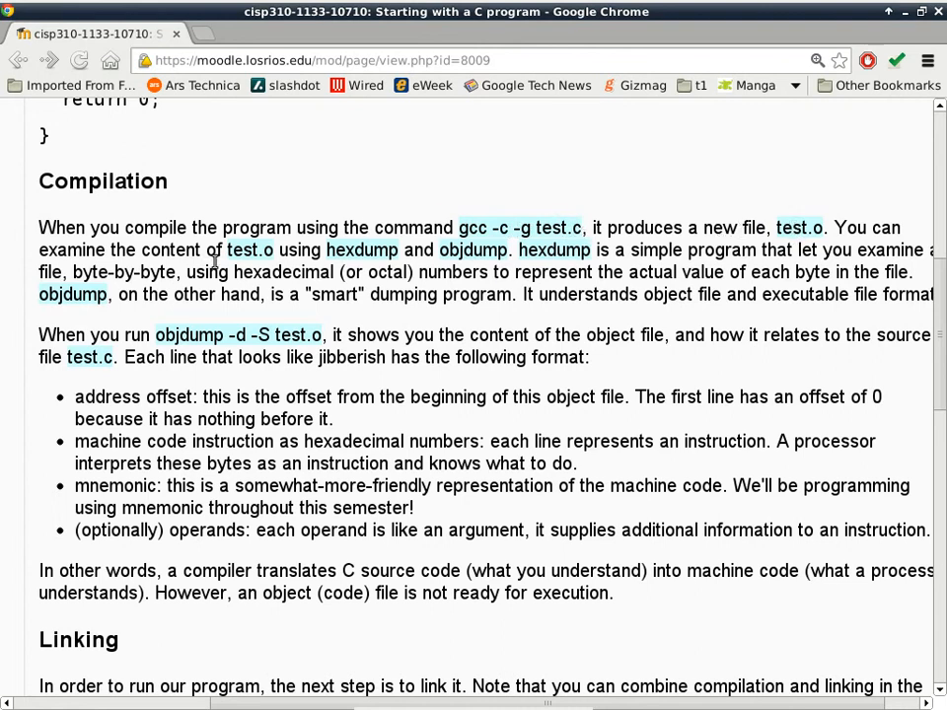
mouse_move(261, 255)
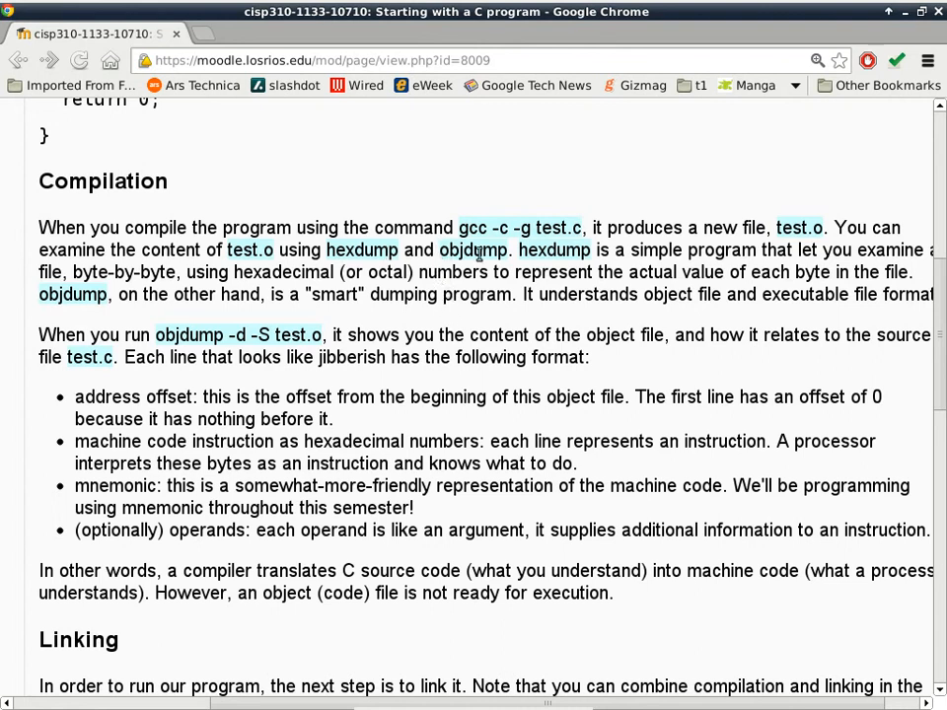
mouse_move(312, 272)
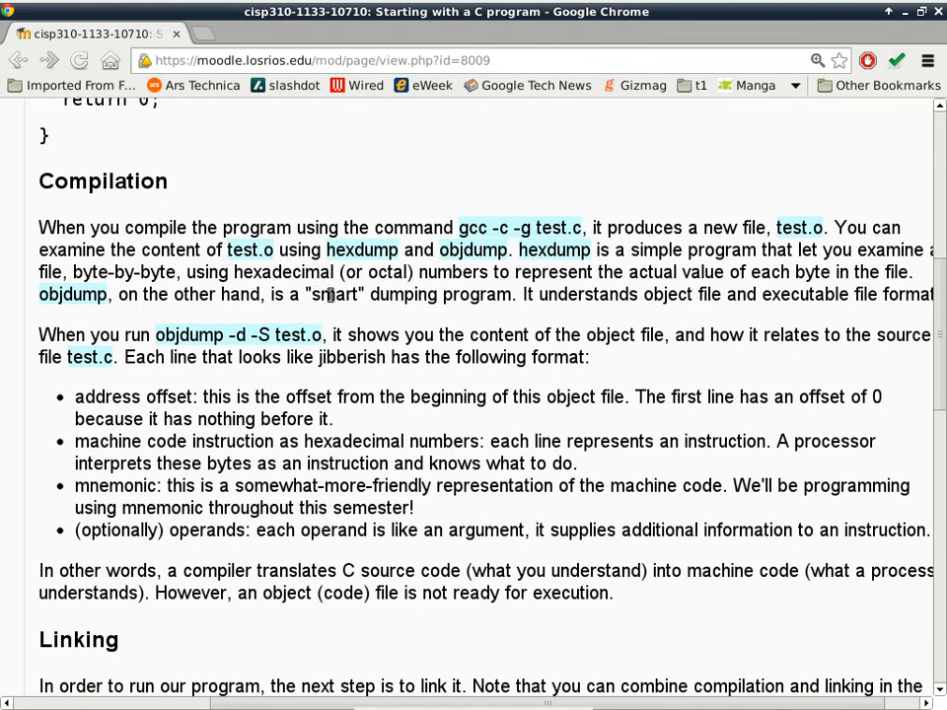
mouse_move(241, 406)
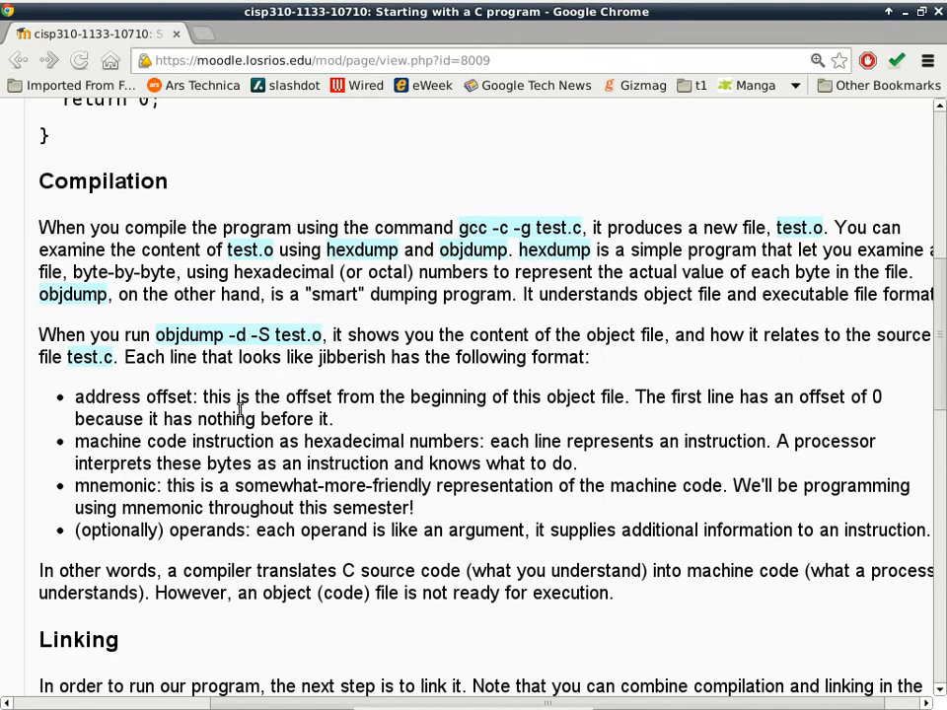
mouse_move(236, 378)
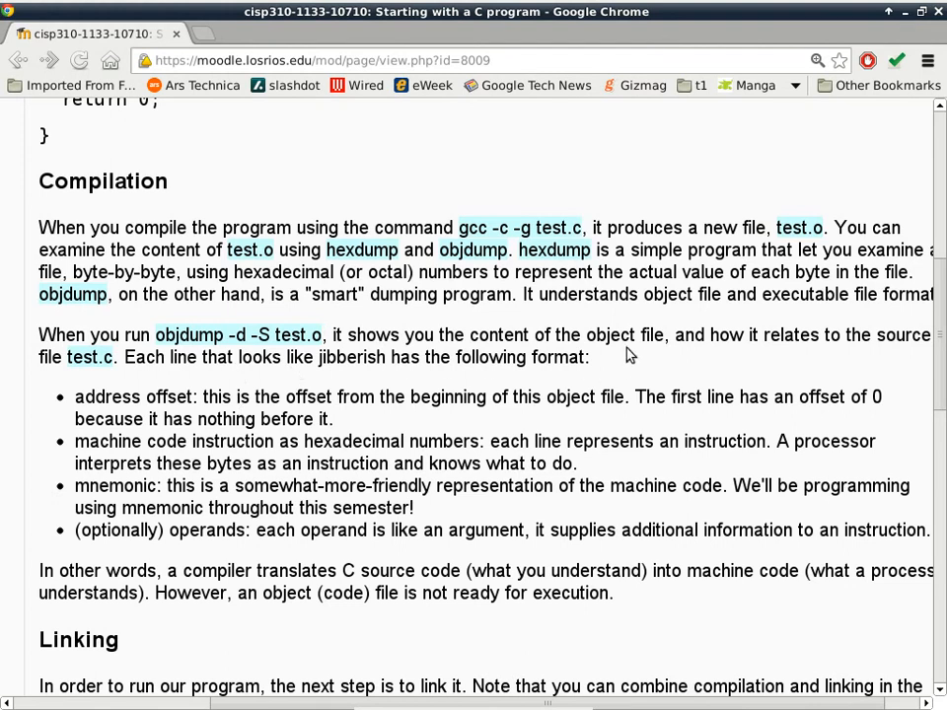
mouse_move(359, 425)
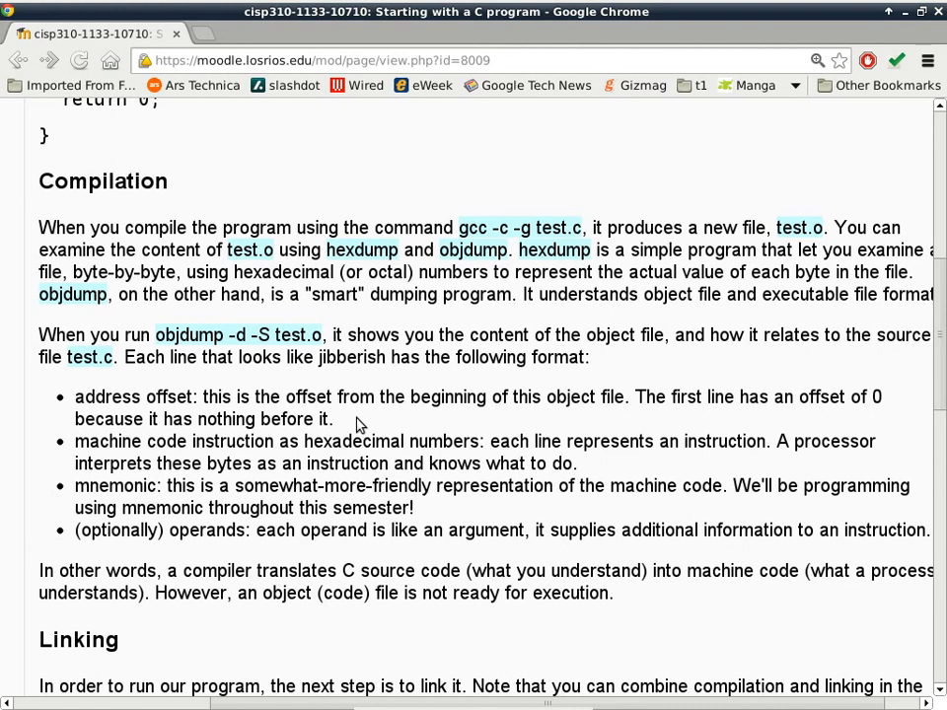
mouse_move(180, 418)
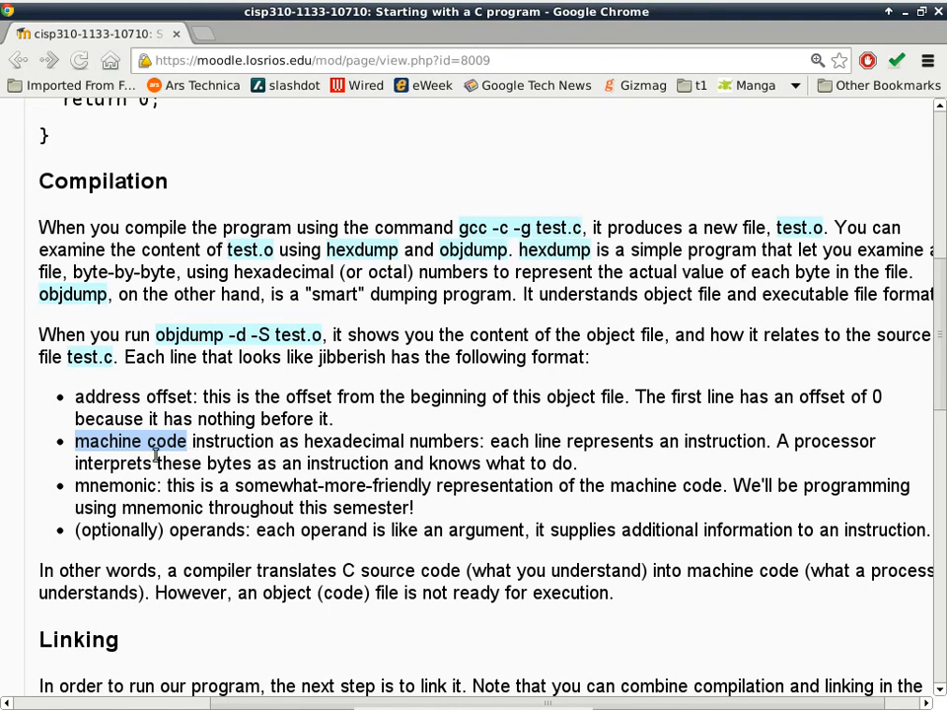
double_click(109, 485)
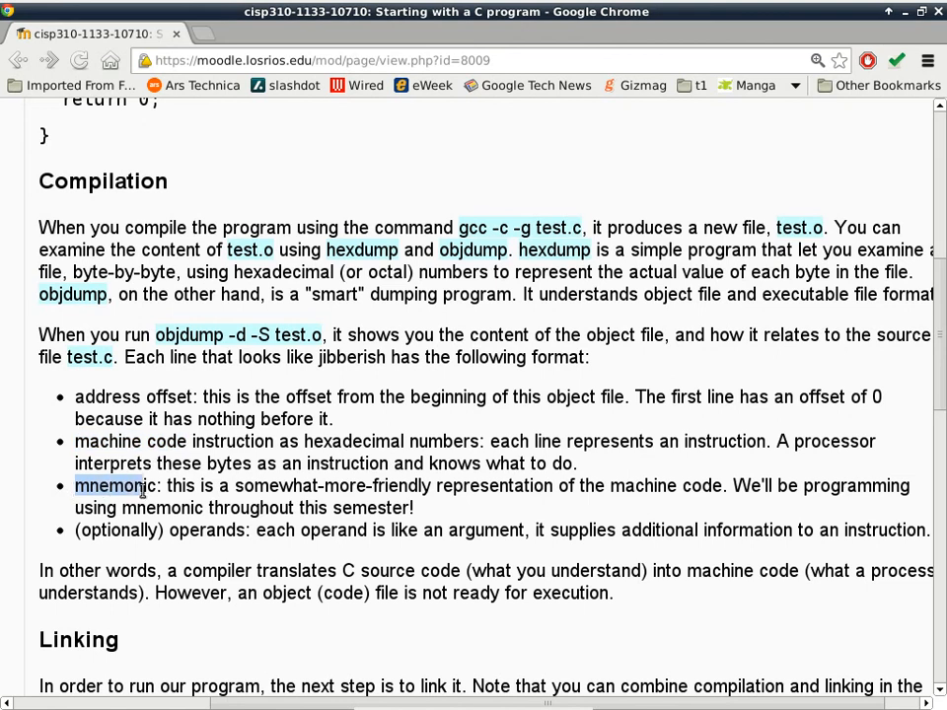